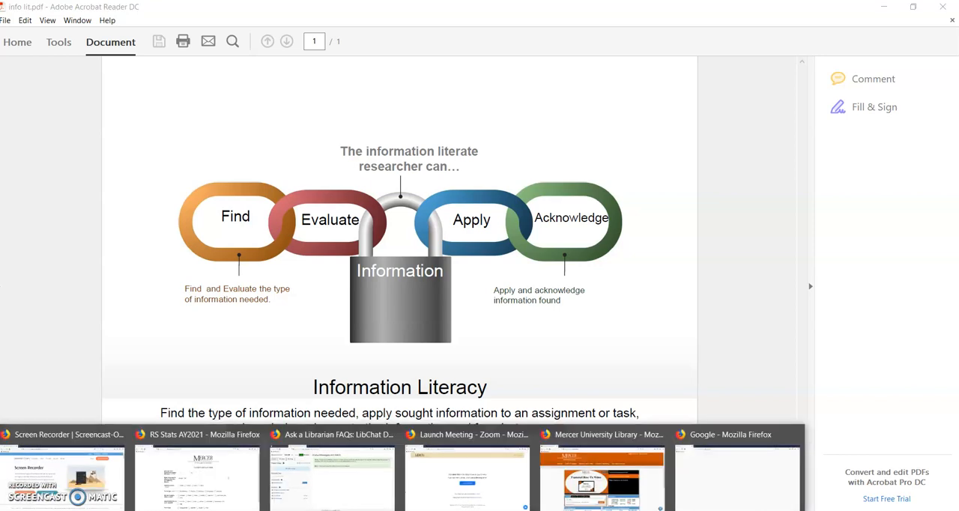
Show the A–Z database index in the library homepage search box.
click(602, 435)
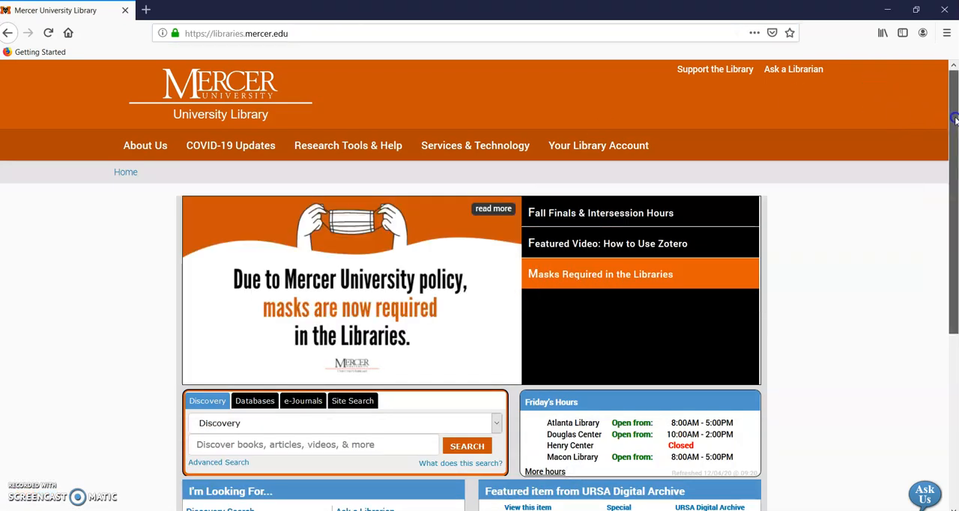
scroll(down, 3)
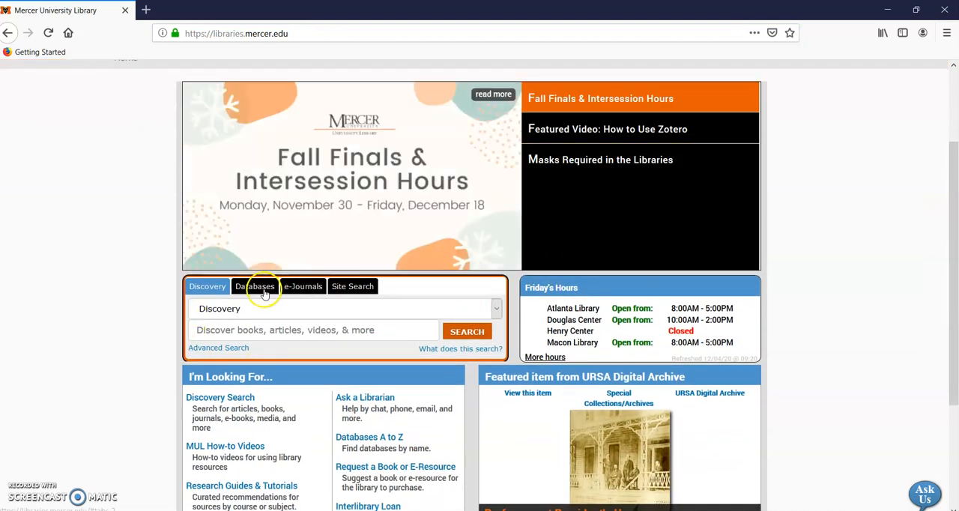
click(255, 286)
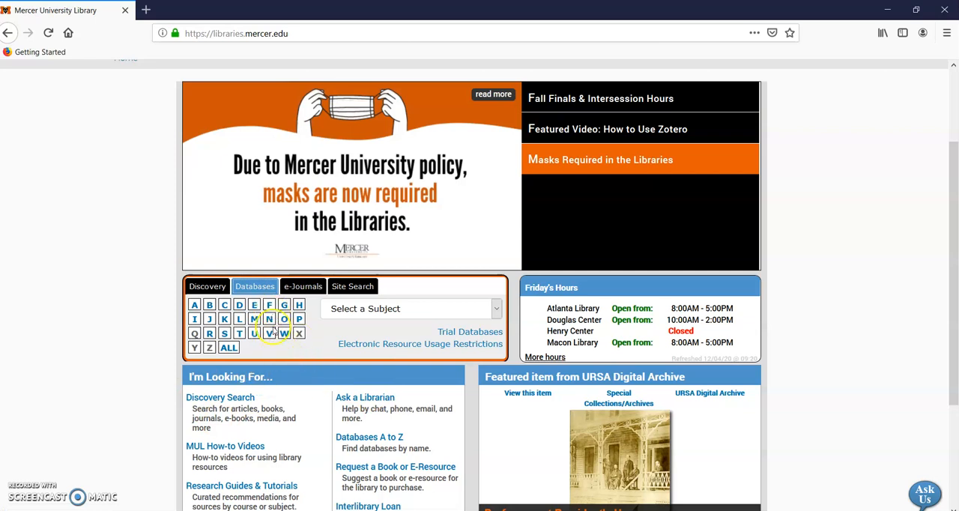
From the R databases list, enter Research Library (ProQuest) Advanced Search.
click(210, 333)
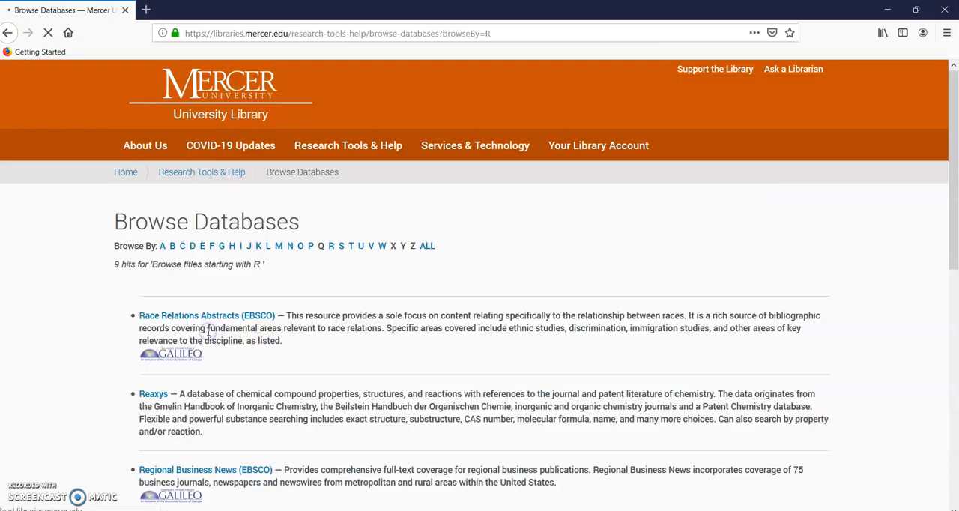
scroll(down, 3)
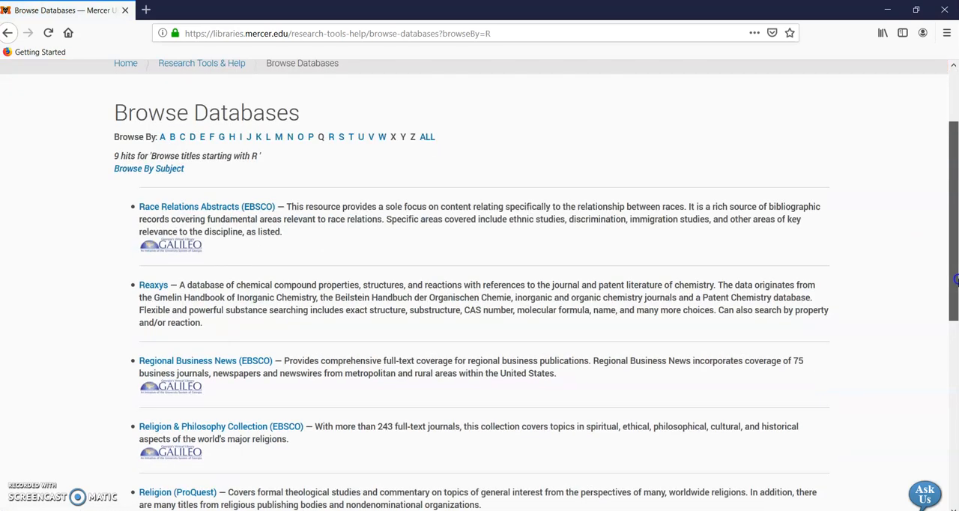
scroll(down, 3)
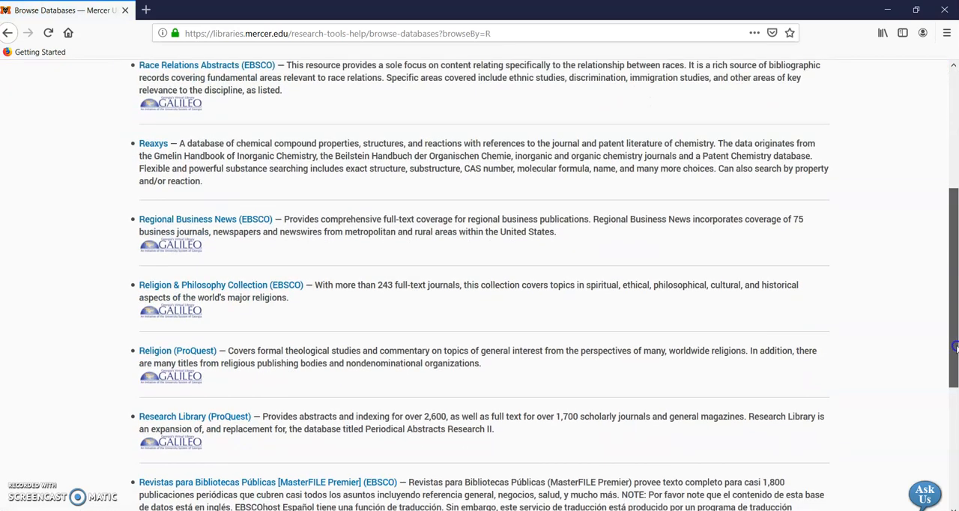
mouse_move(221, 393)
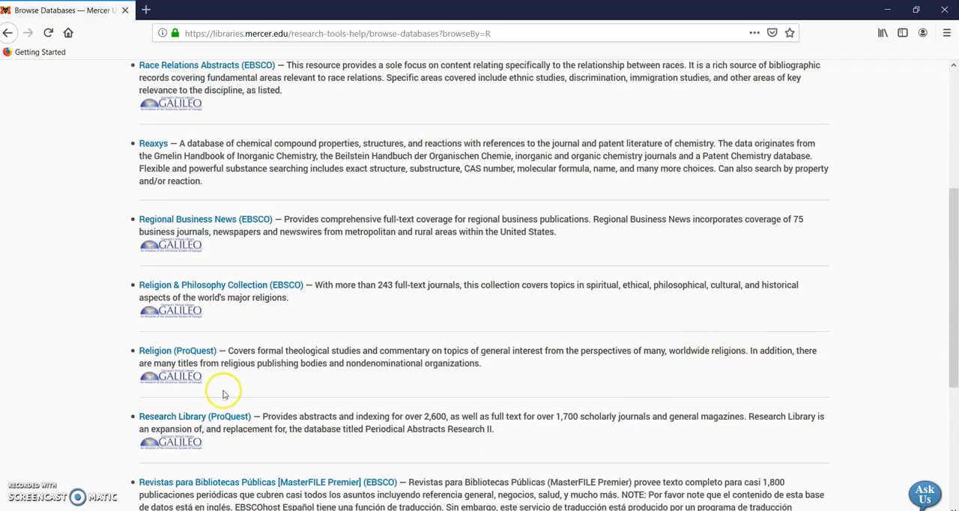
click(195, 417)
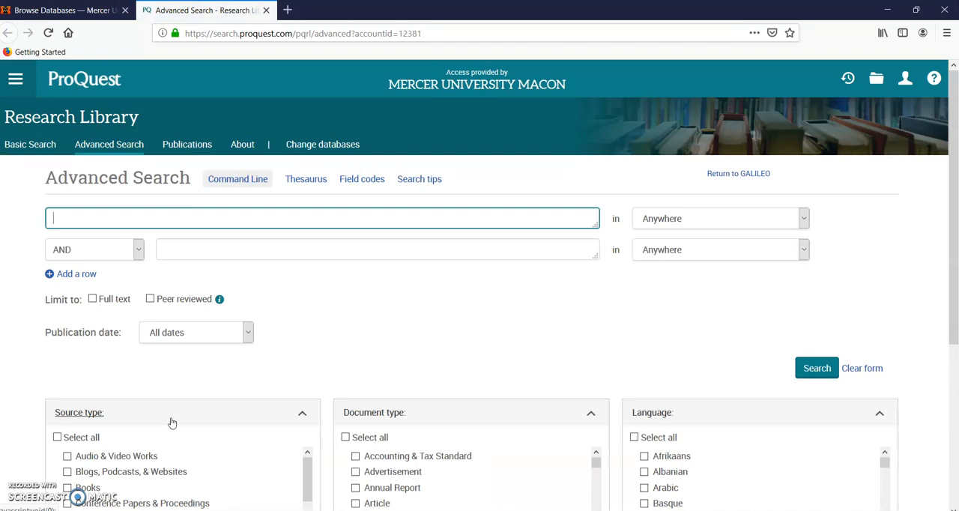
Fill the first Advanced Search row with 'Athletic shoes and diabetes'.
text(Ar)
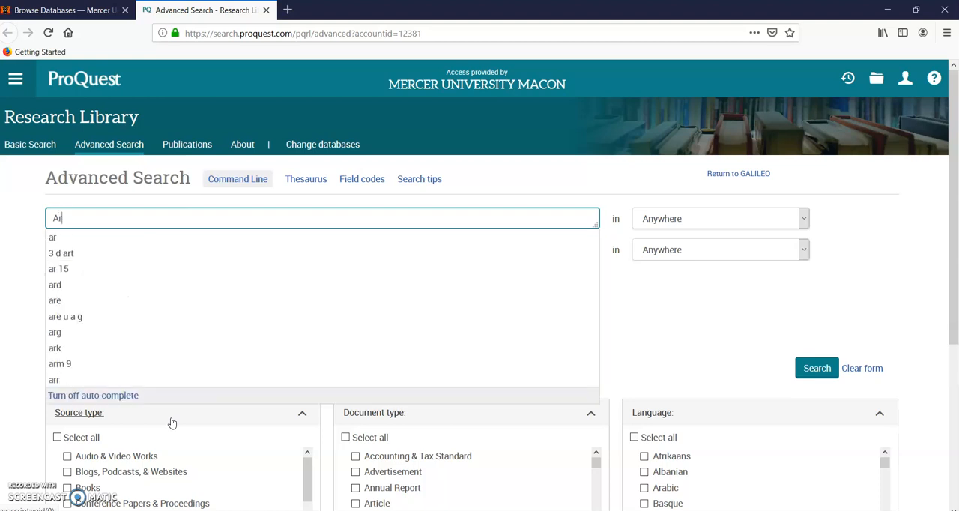
text(thletic shoes and dia)
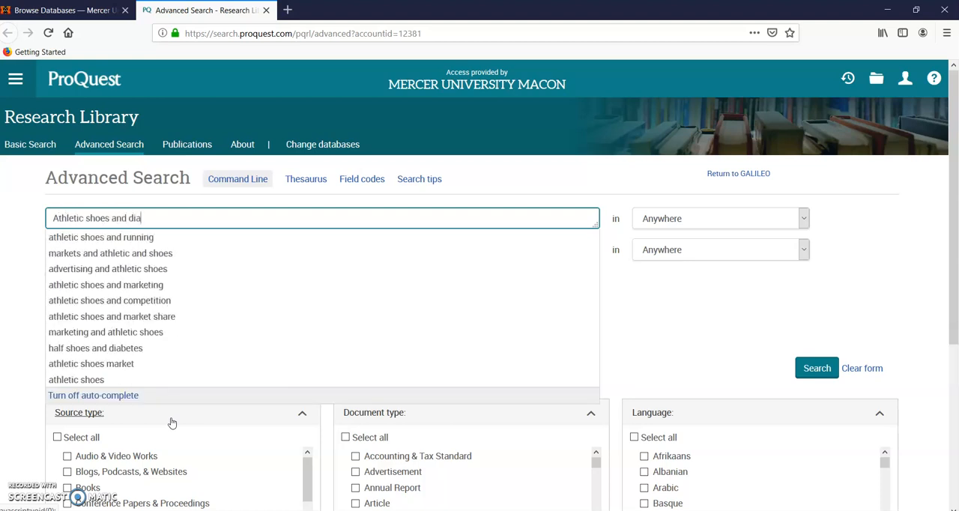
text(betes)
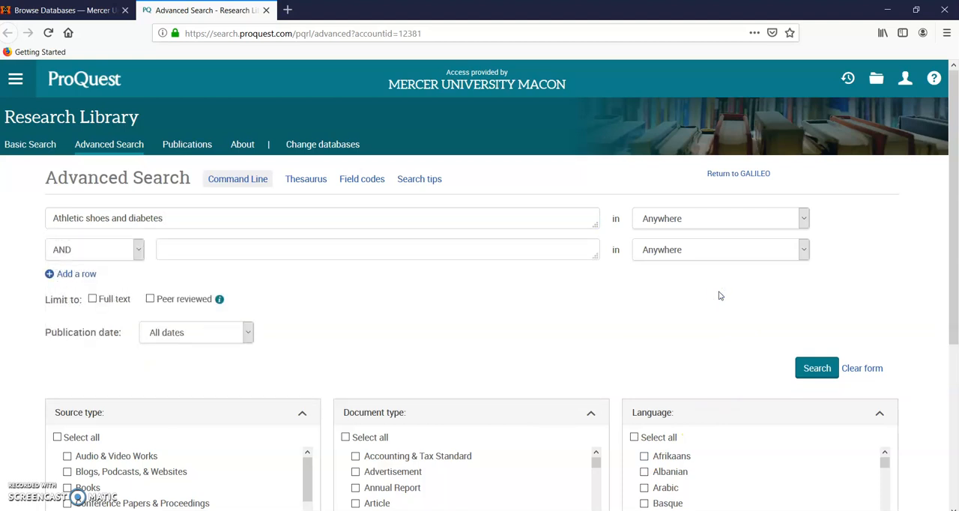
mouse_move(555, 213)
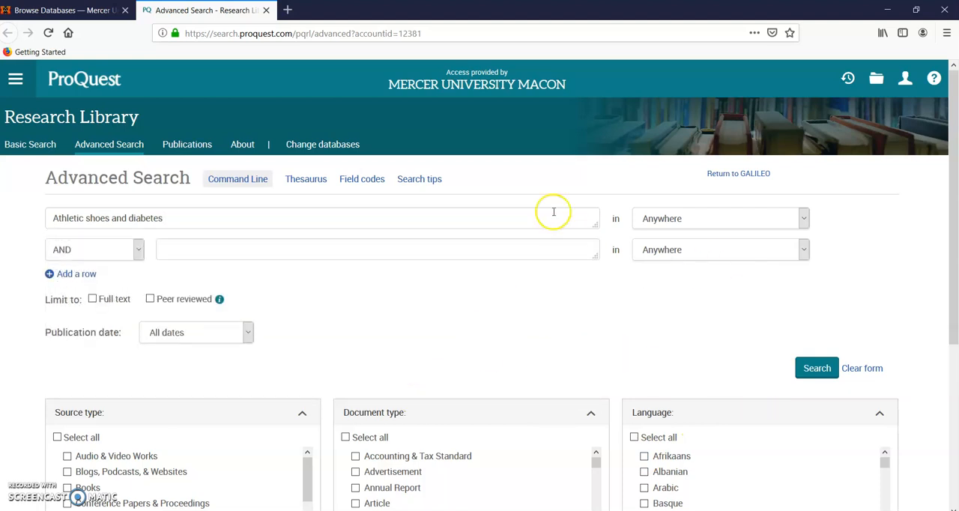
mouse_move(692, 231)
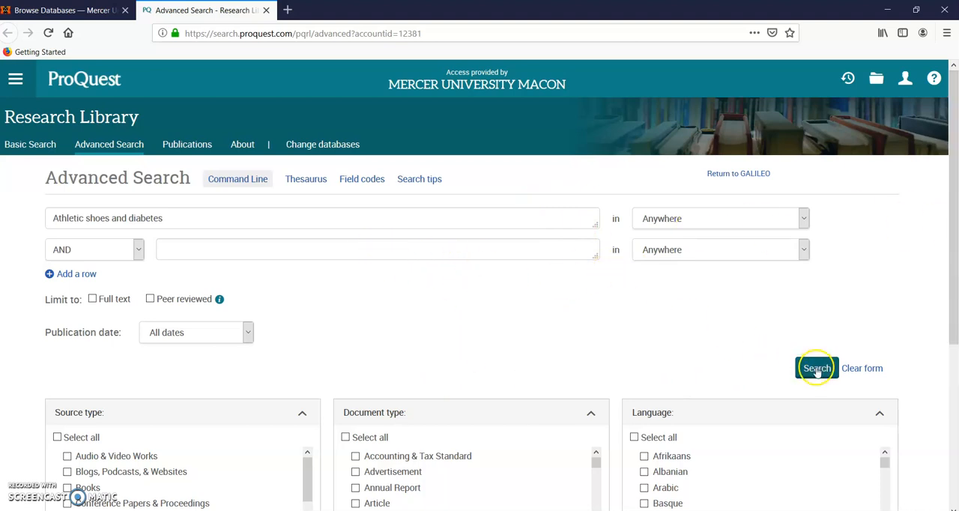
Run the search, returning 545 results for Athletic shoes and diabetes.
click(816, 368)
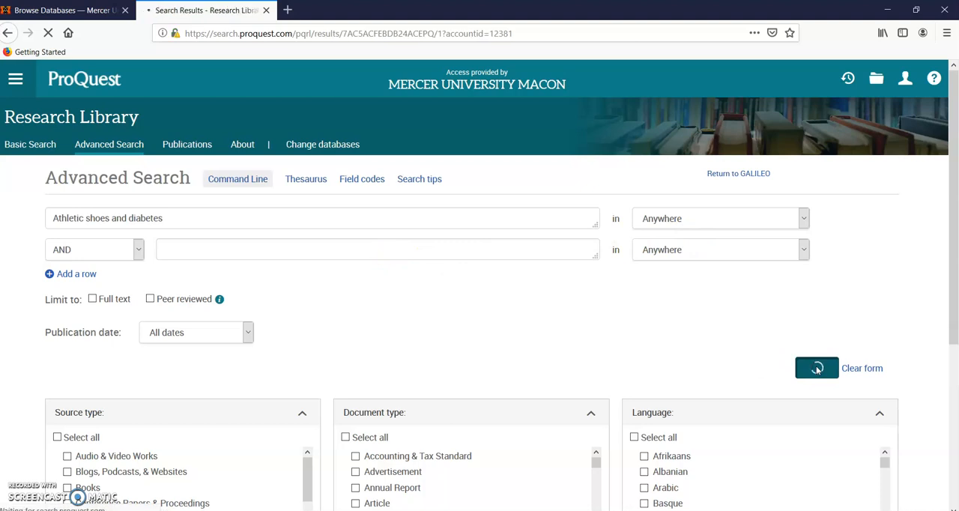
click(815, 369)
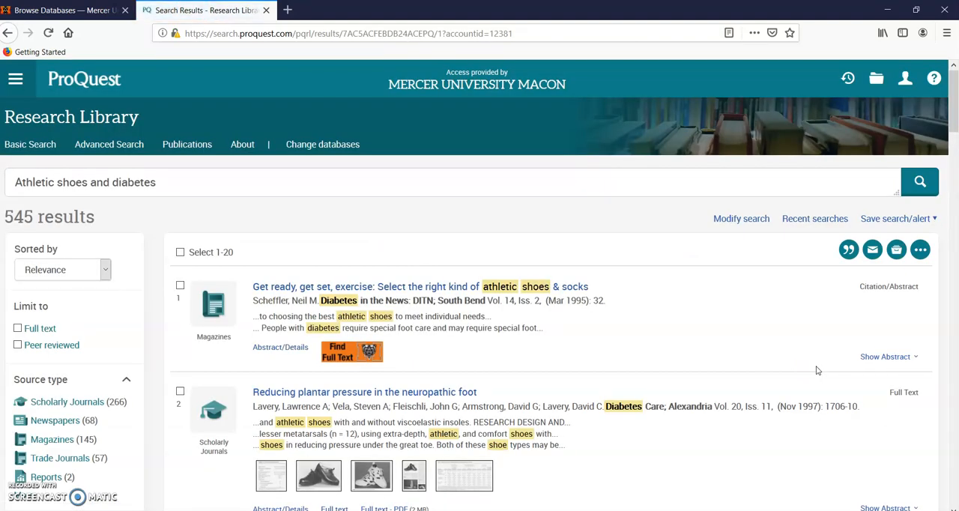
mouse_move(93, 215)
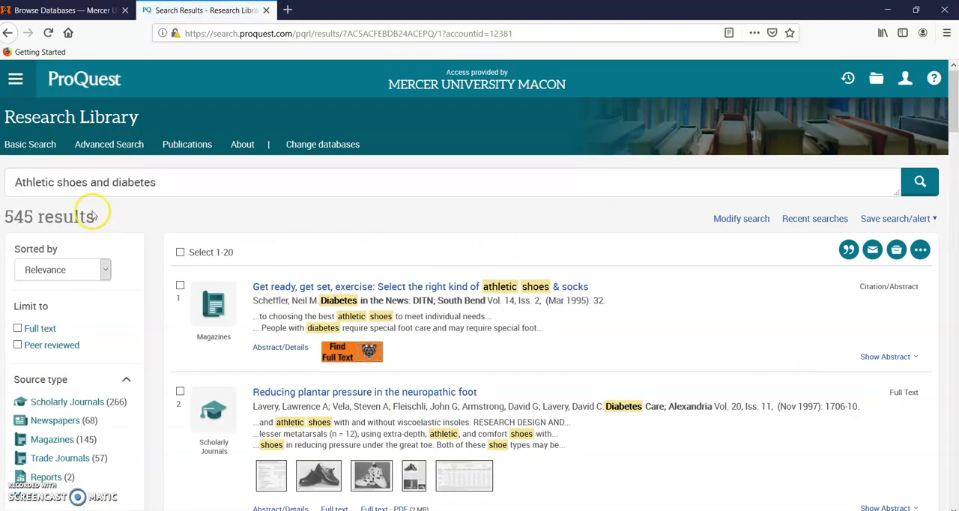
mouse_move(950, 121)
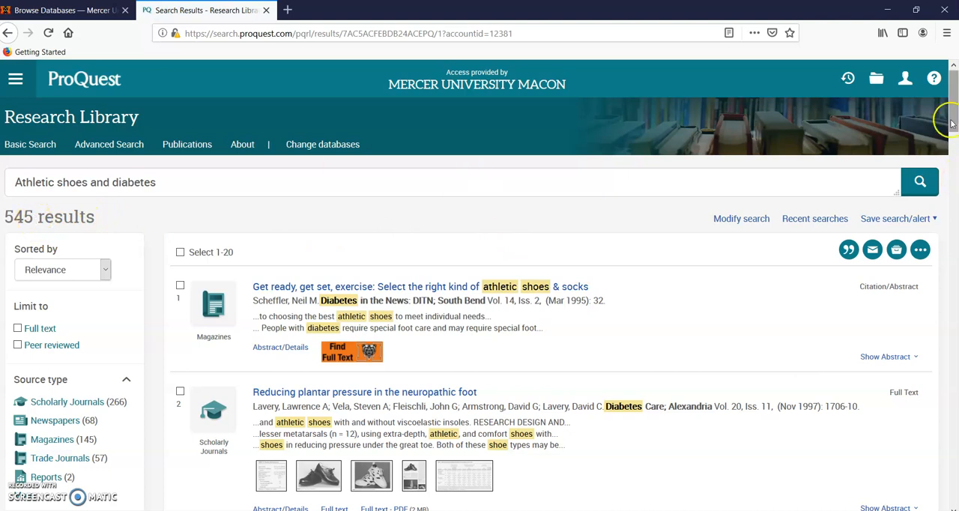
scroll(down, 3)
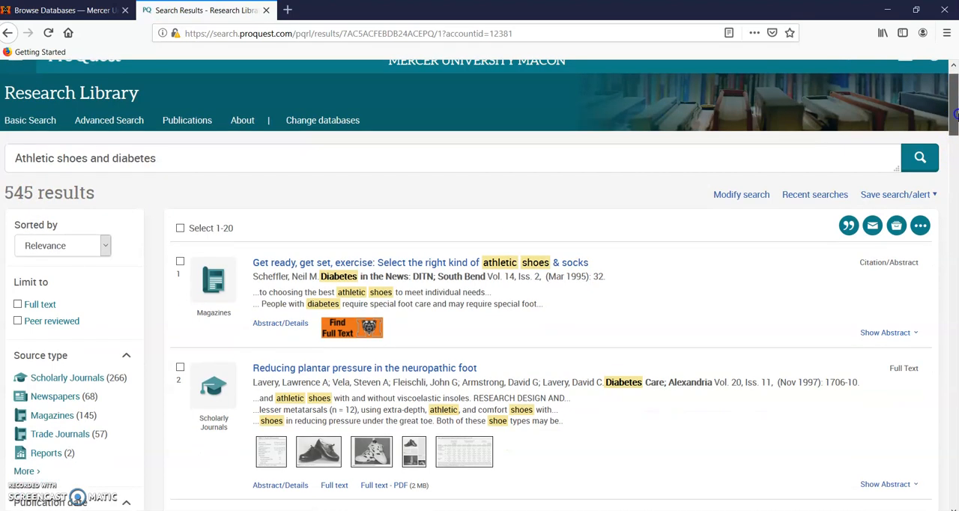
scroll(down, 3)
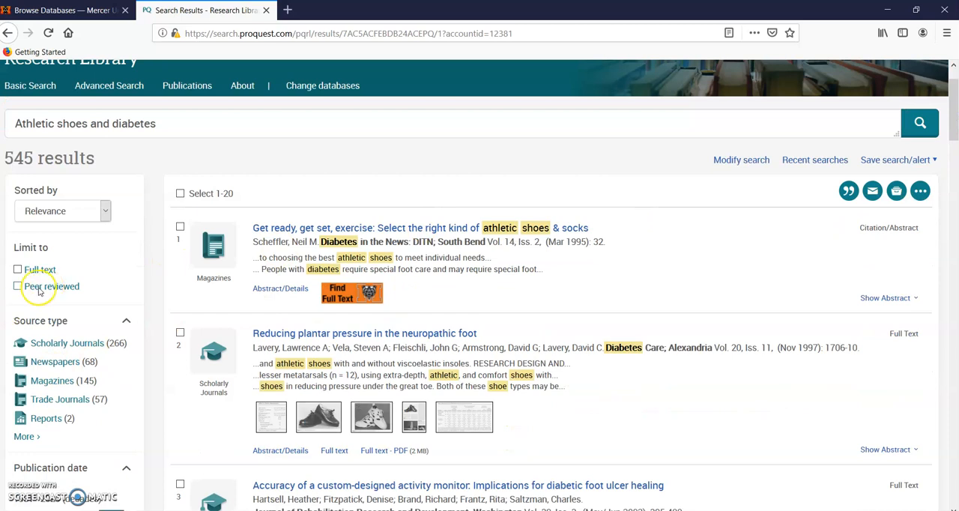
Limit results to Peer reviewed, cutting the count to 256.
click(18, 286)
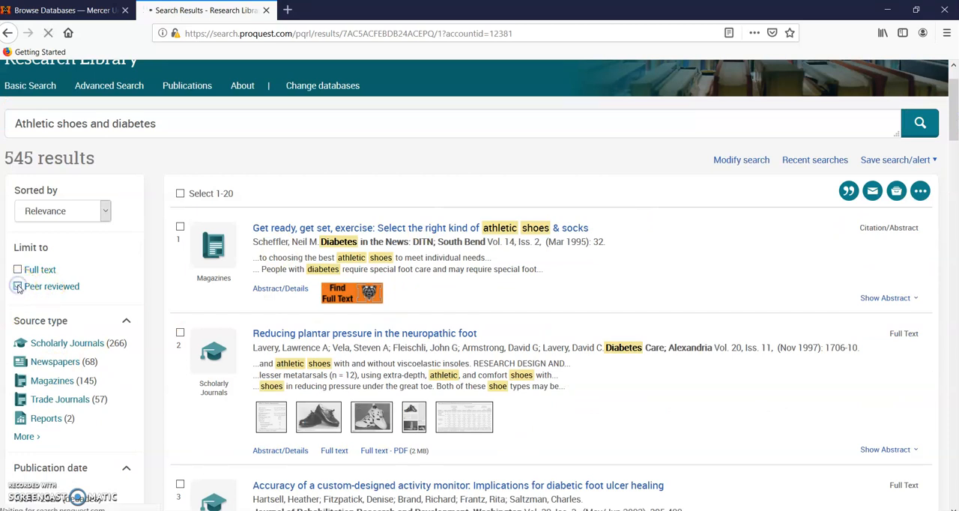
click(18, 286)
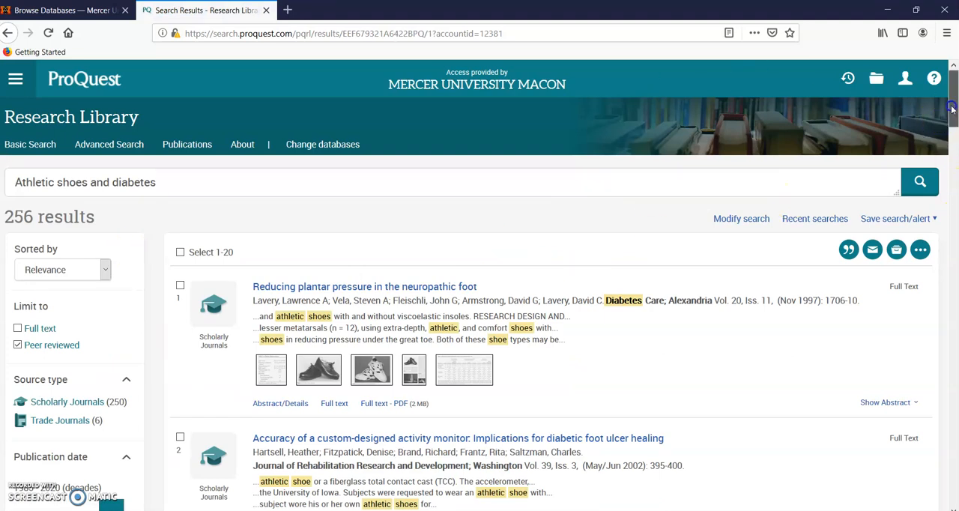
scroll(down, 3)
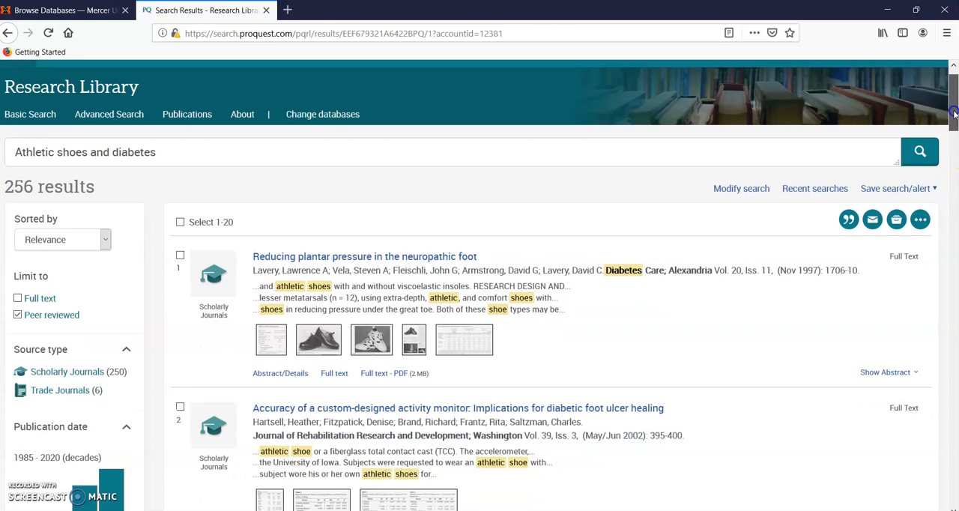
scroll(down, 3)
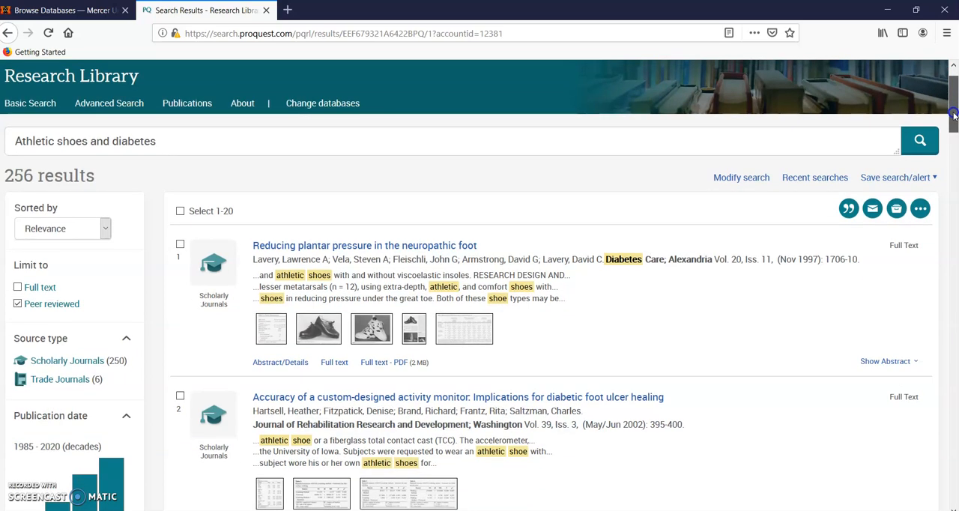
scroll(down, 3)
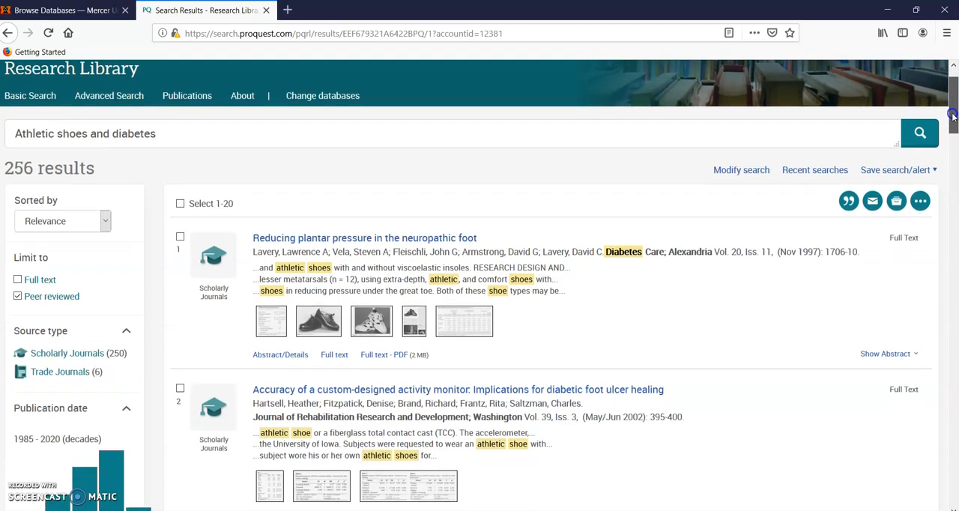
scroll(down, 3)
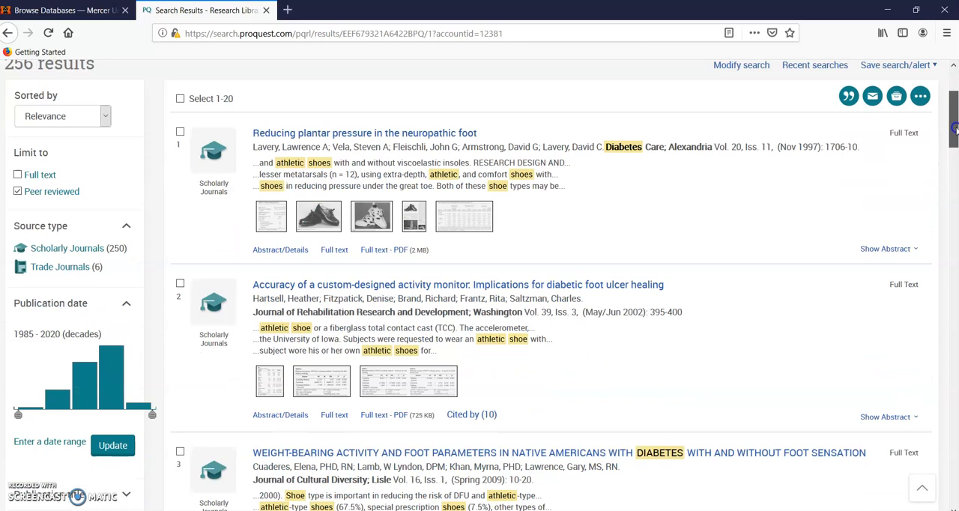
Bring the Publication date slider into view for the 2010–2029 range.
scroll(down, 3)
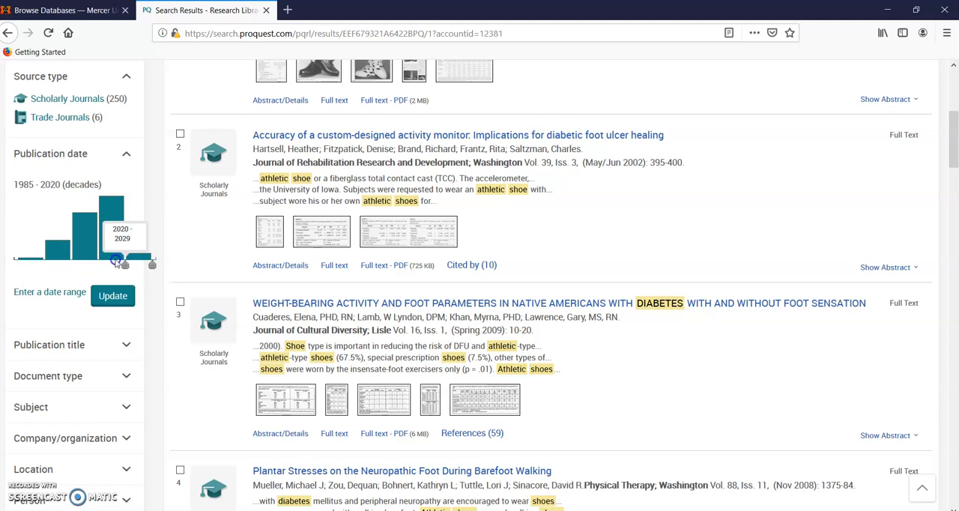
mouse_move(101, 258)
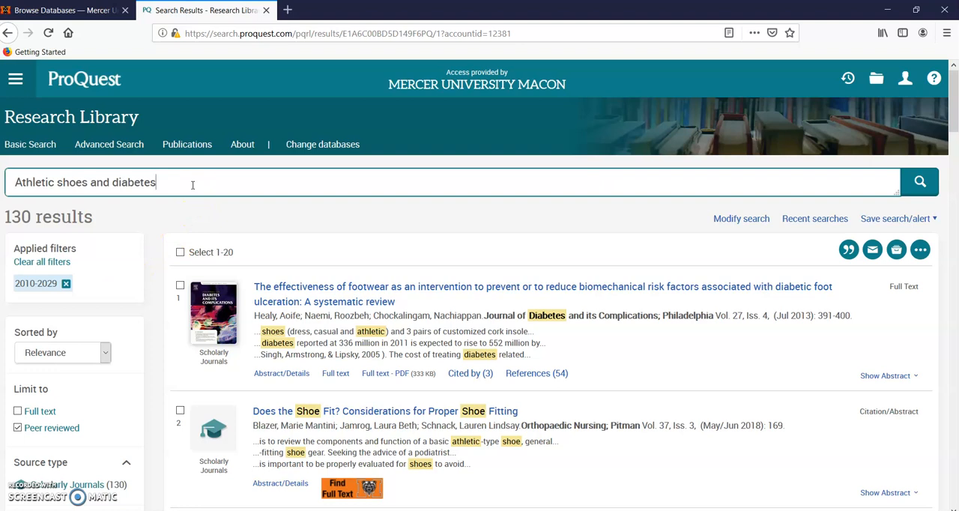
Search 'Athletic shoes and diabetes and quantitative', narrowing to 42 results.
text(and qu)
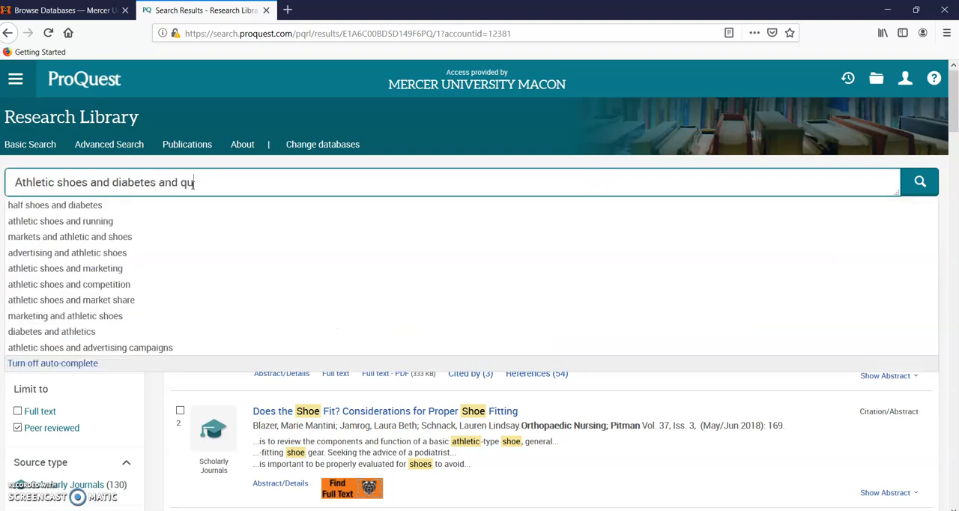
text(antitative)
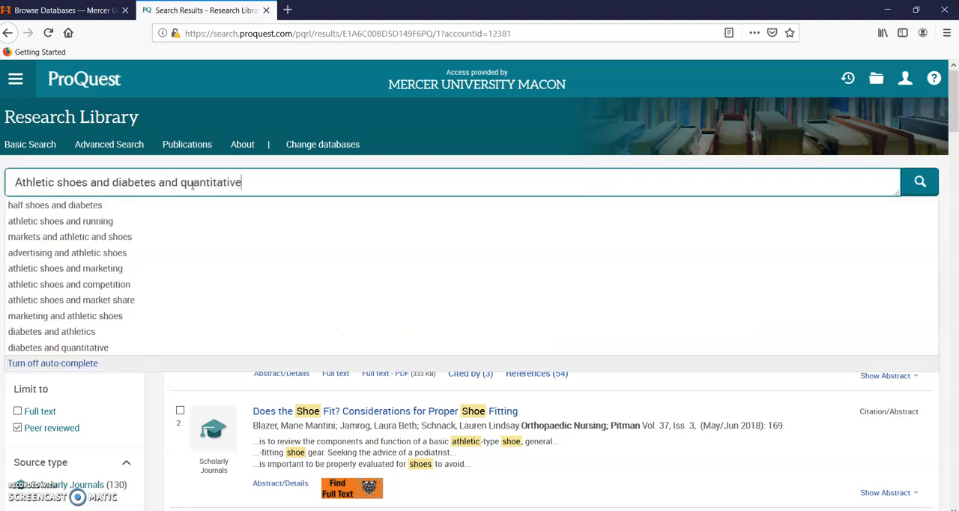
click(920, 181)
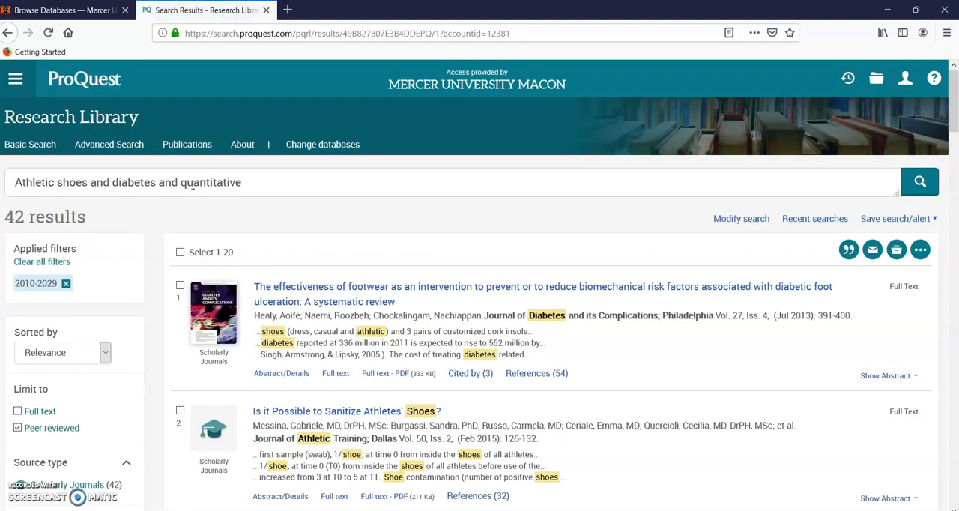
mouse_move(119, 232)
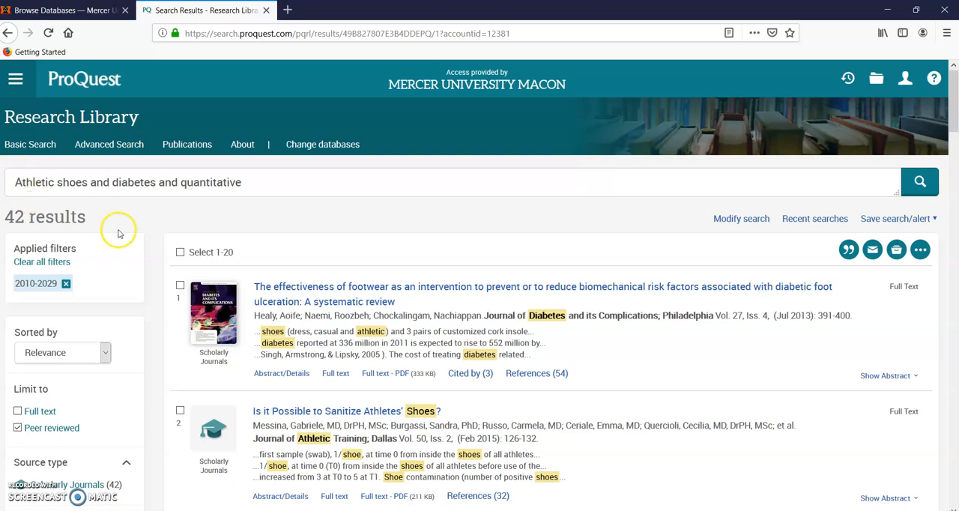
mouse_move(108, 335)
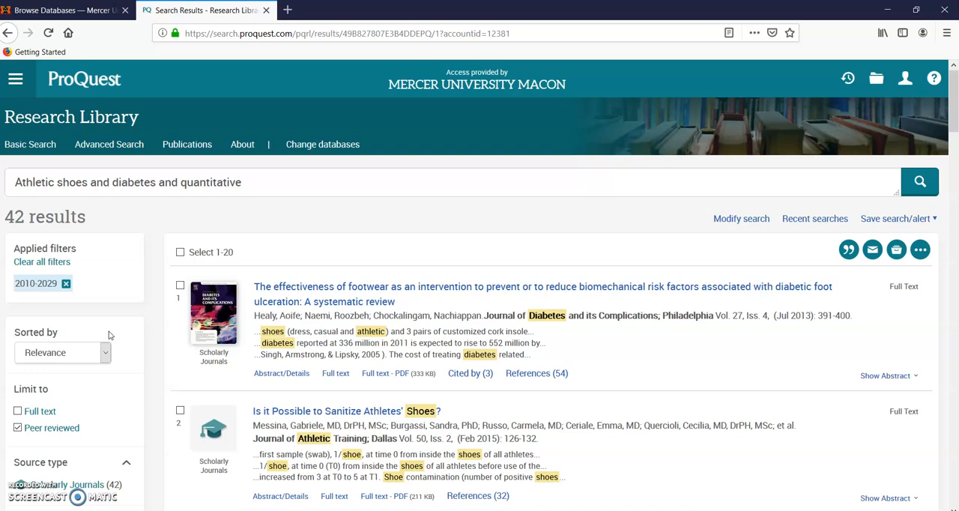
mouse_move(951, 198)
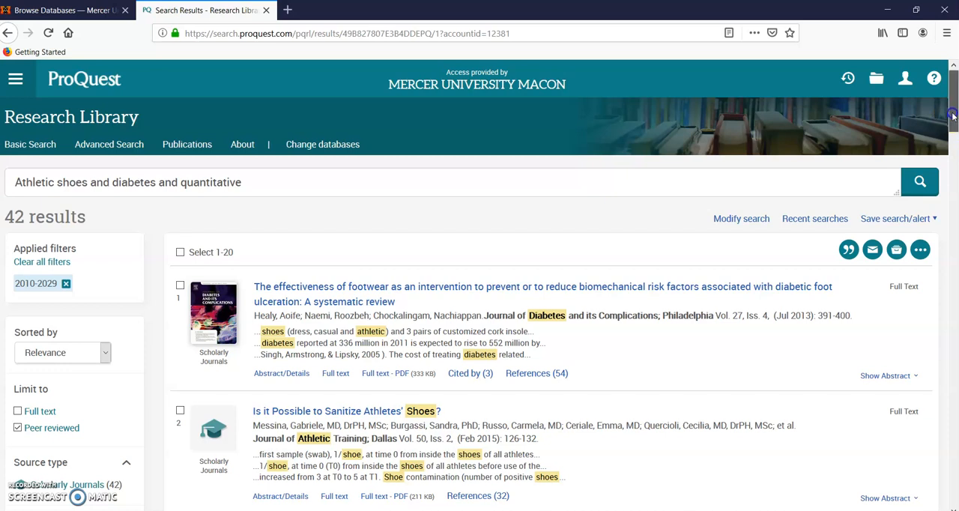
scroll(down, 3)
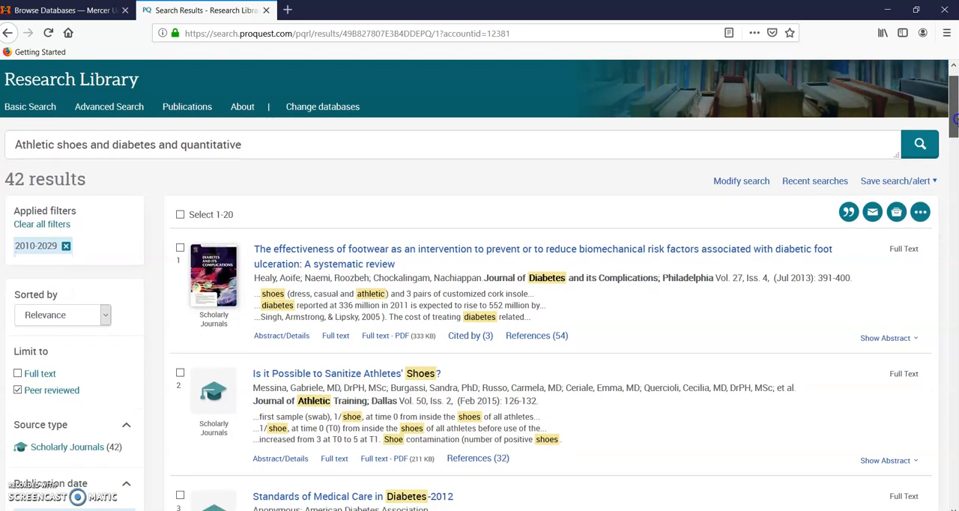
scroll(down, 3)
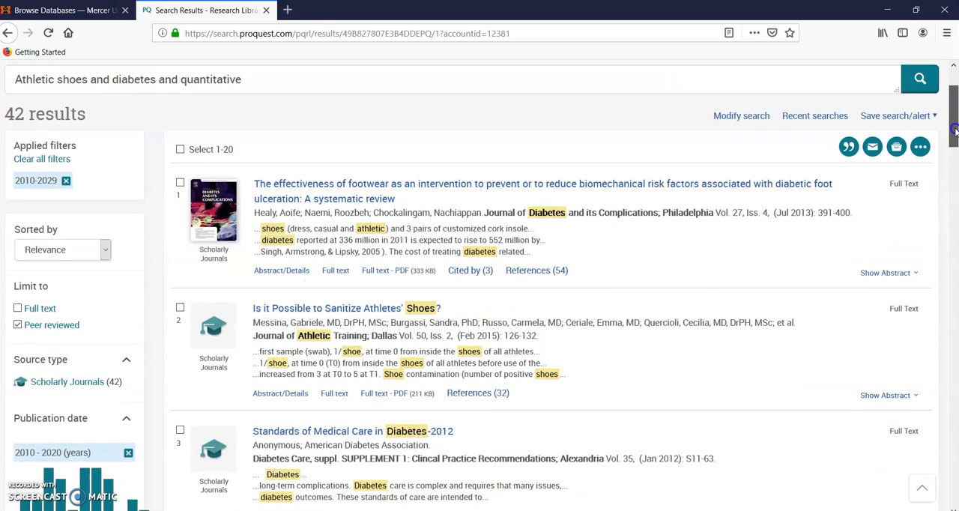
scroll(down, 3)
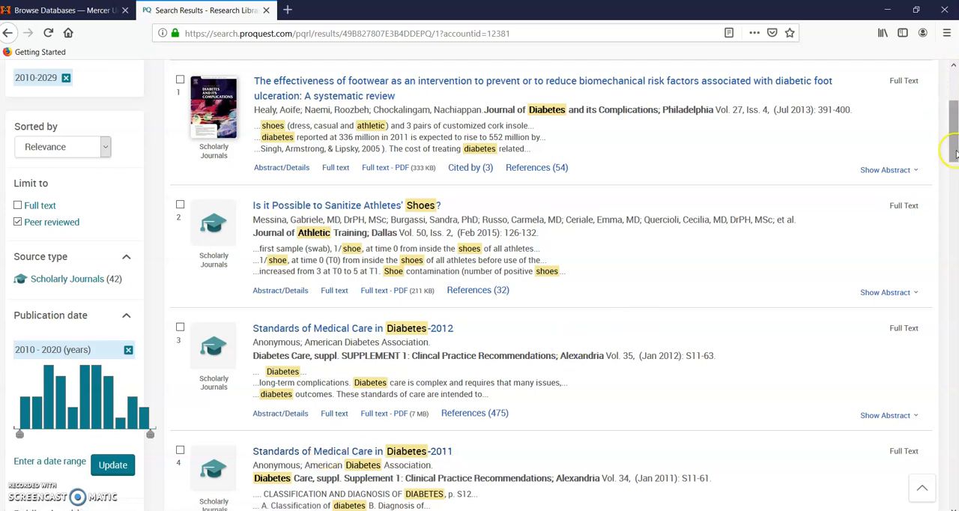
scroll(down, 3)
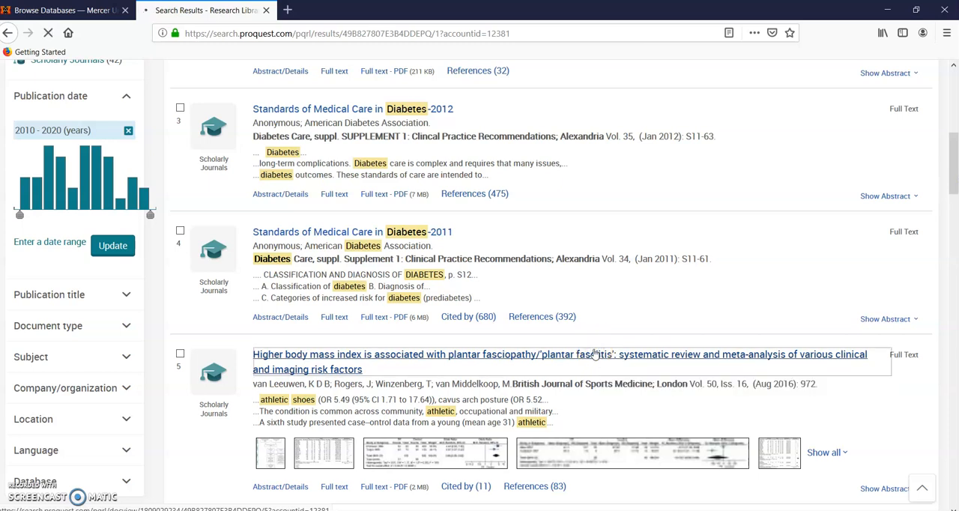
View the full record of result 5, the plantar fasciopathy body mass index review.
click(560, 355)
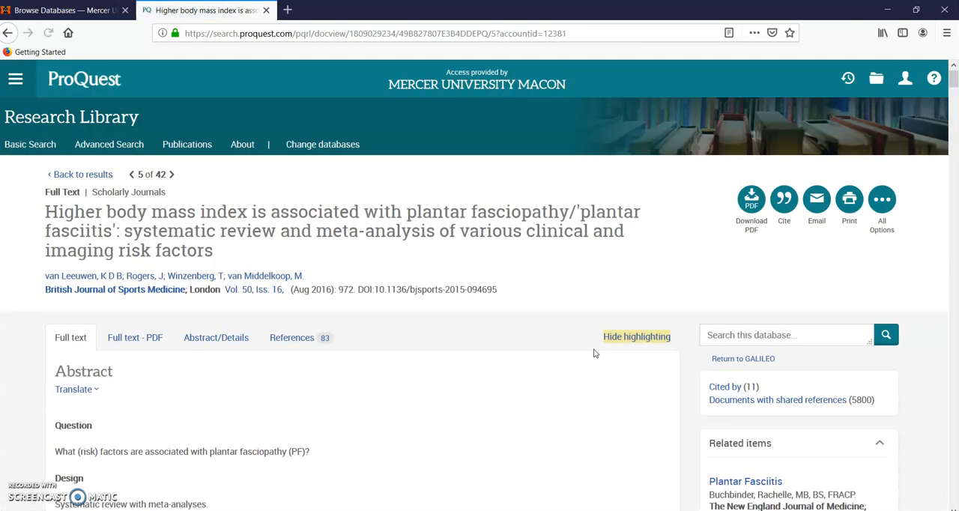
mouse_move(123, 289)
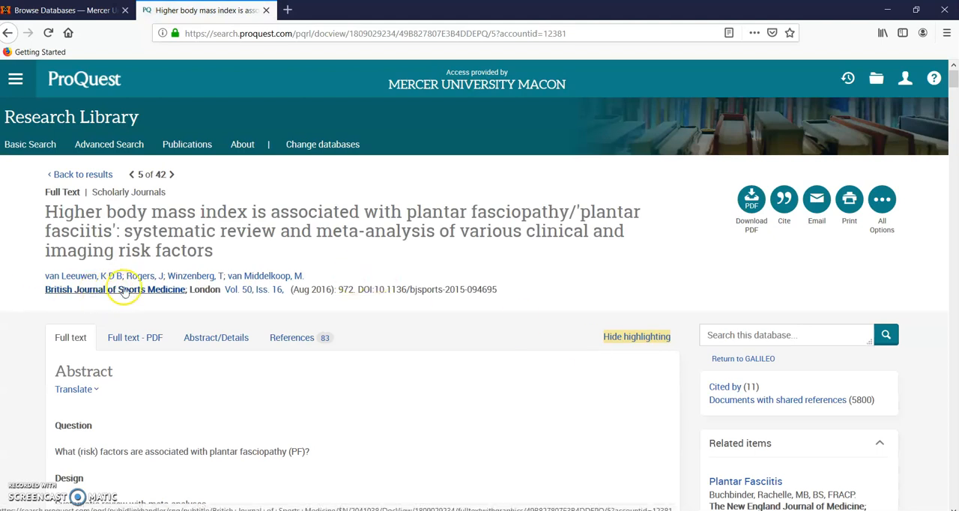
mouse_move(75, 276)
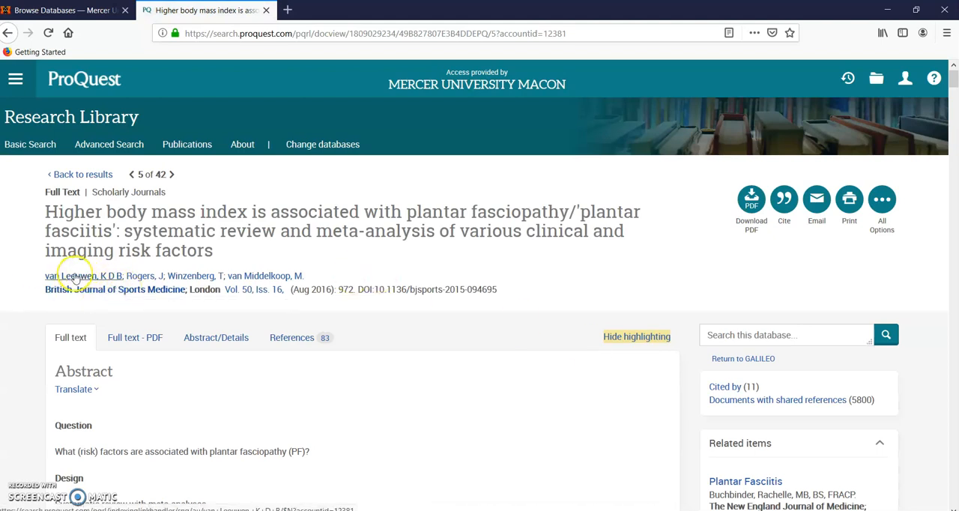
mouse_move(152, 257)
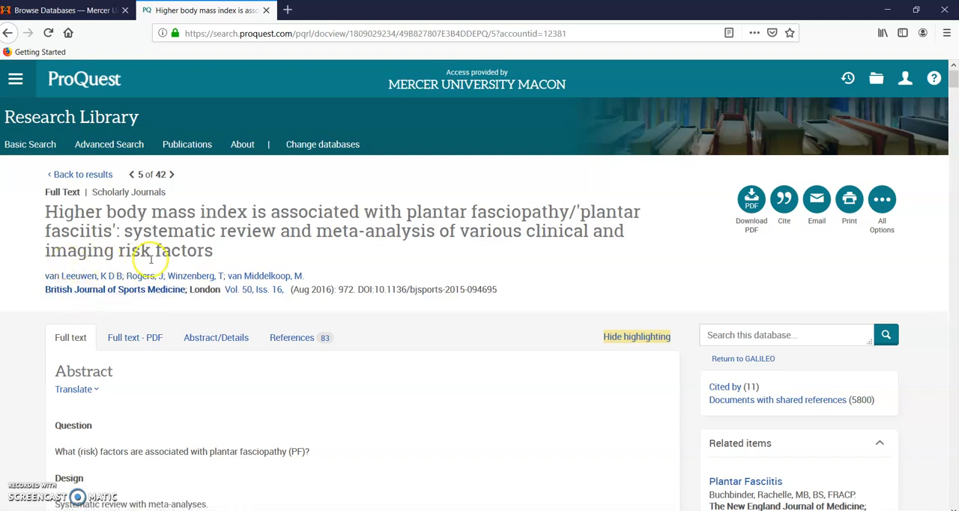
mouse_move(430, 271)
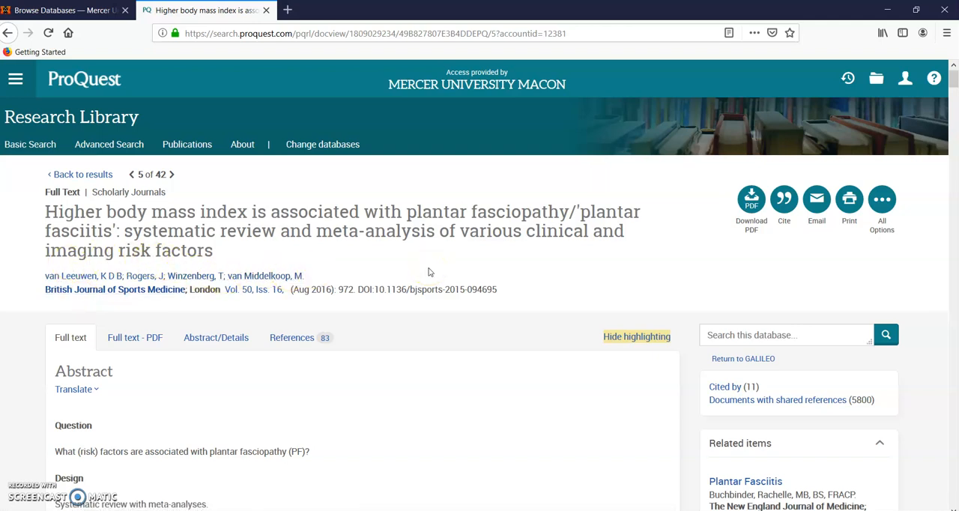
mouse_move(290, 192)
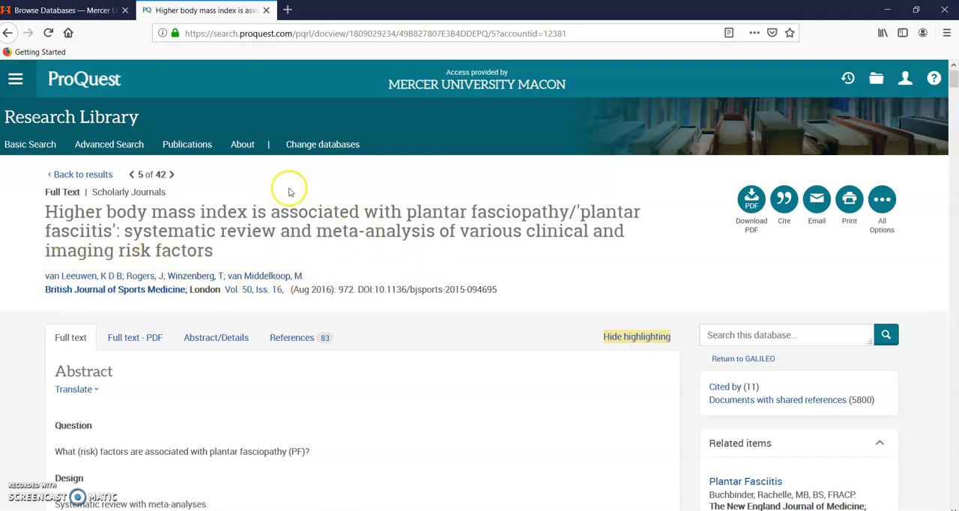
mouse_move(473, 194)
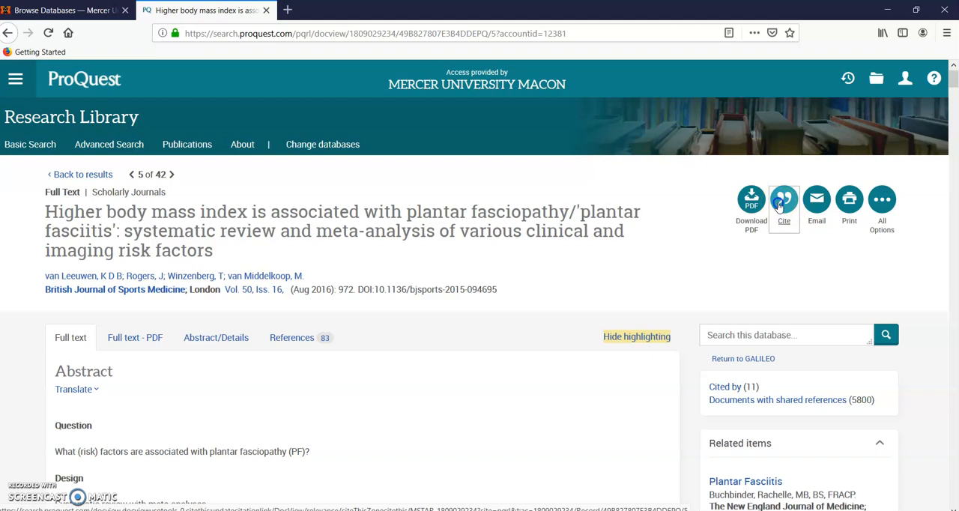
Bring up the Cite window and browse citation styles, keeping APA 6th Edition.
click(783, 200)
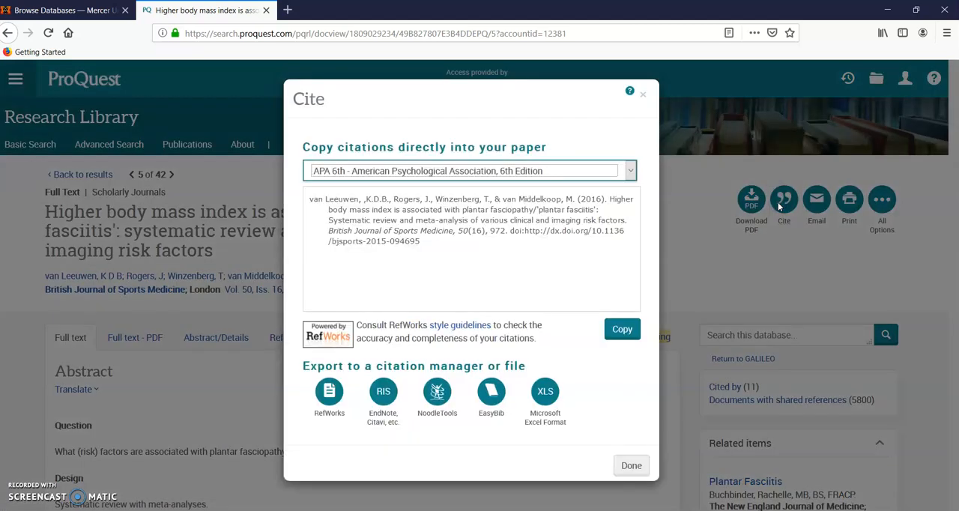
click(629, 170)
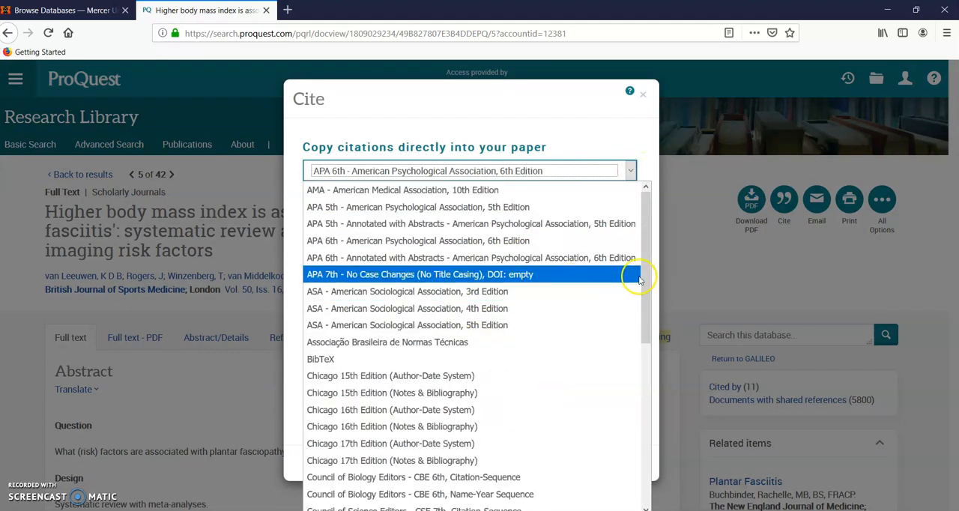
scroll(down, 3)
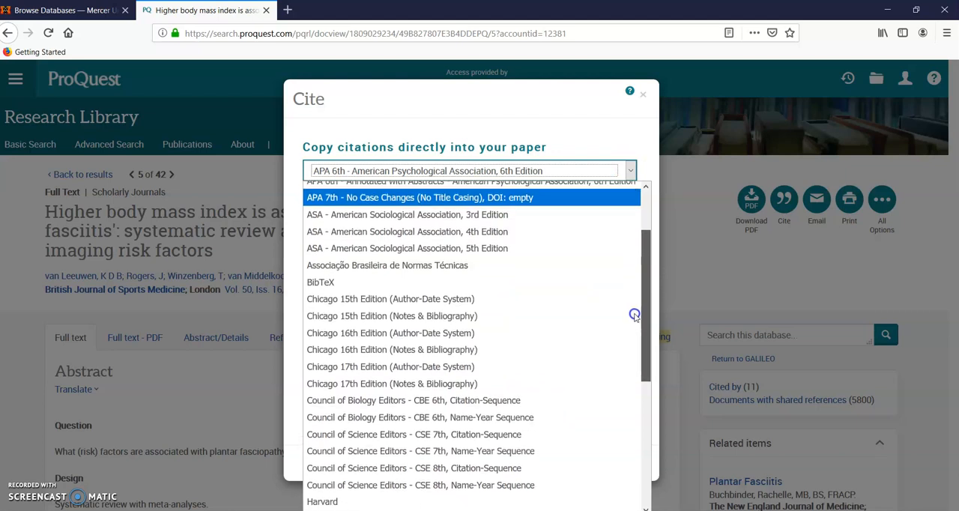
scroll(down, 3)
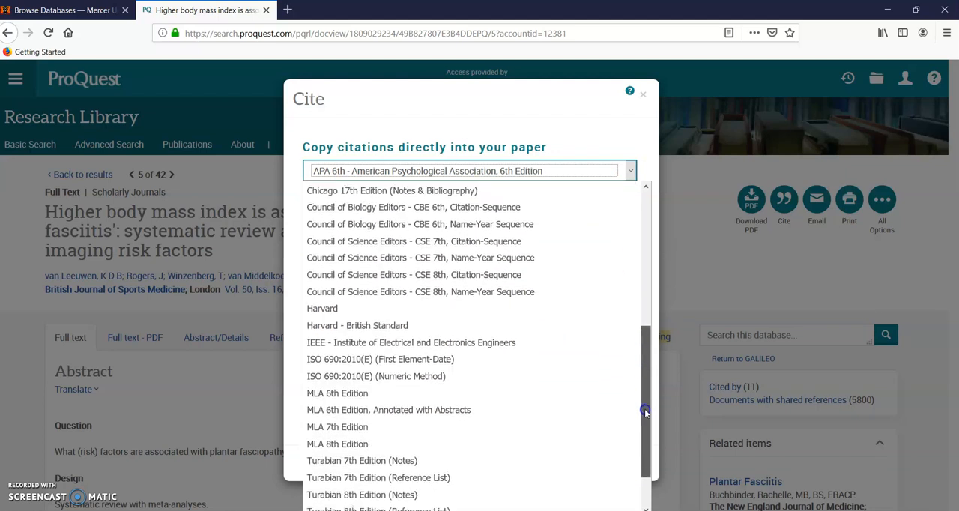
mouse_move(388, 409)
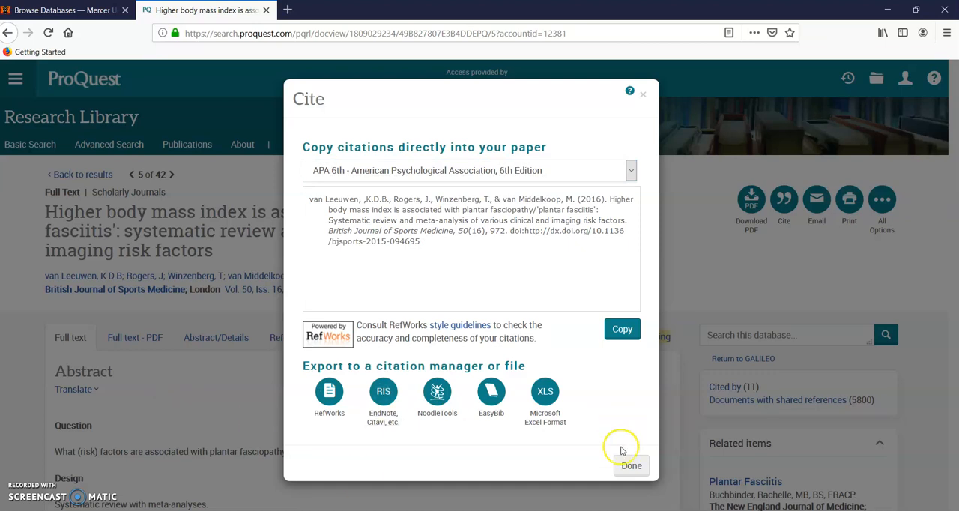
Dismiss the Cite window with Done, returning to result 5 of 42.
click(631, 464)
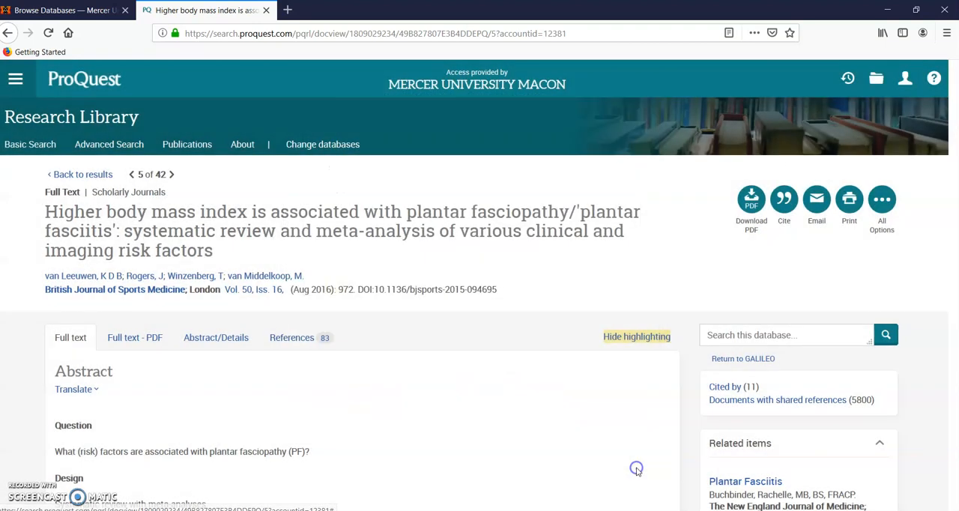
click(783, 202)
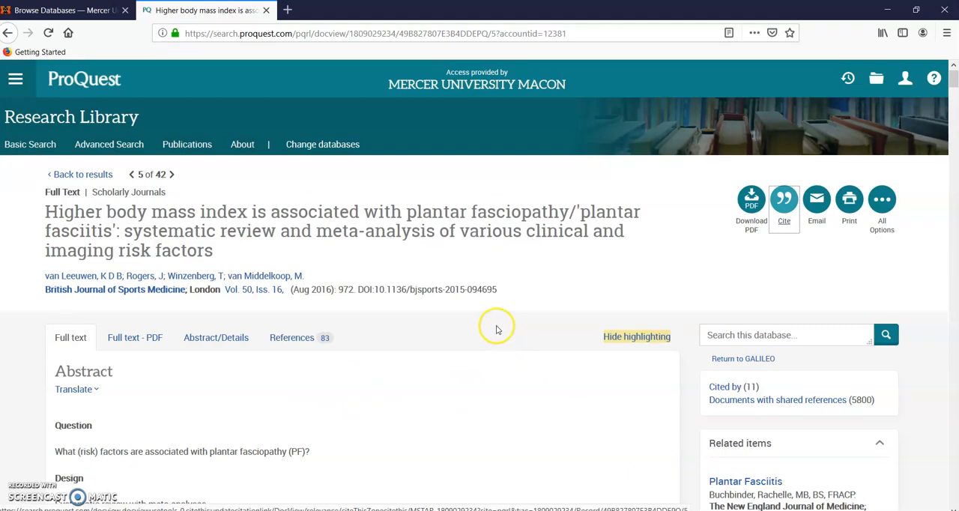
mouse_move(515, 270)
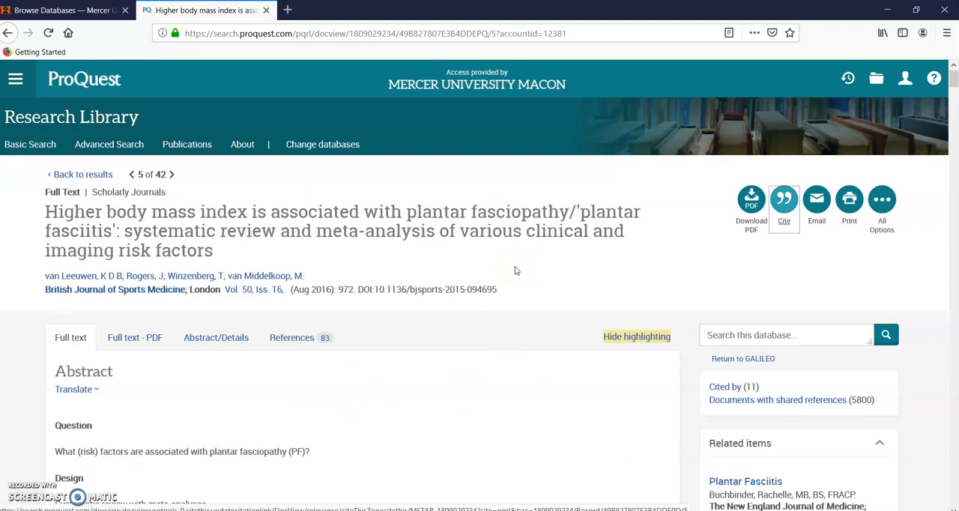
mouse_move(411, 480)
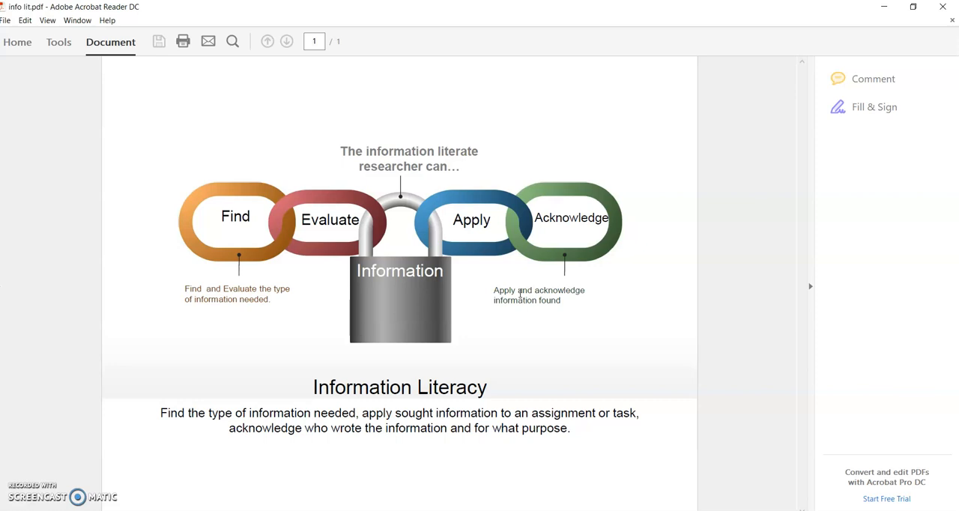
mouse_move(267, 270)
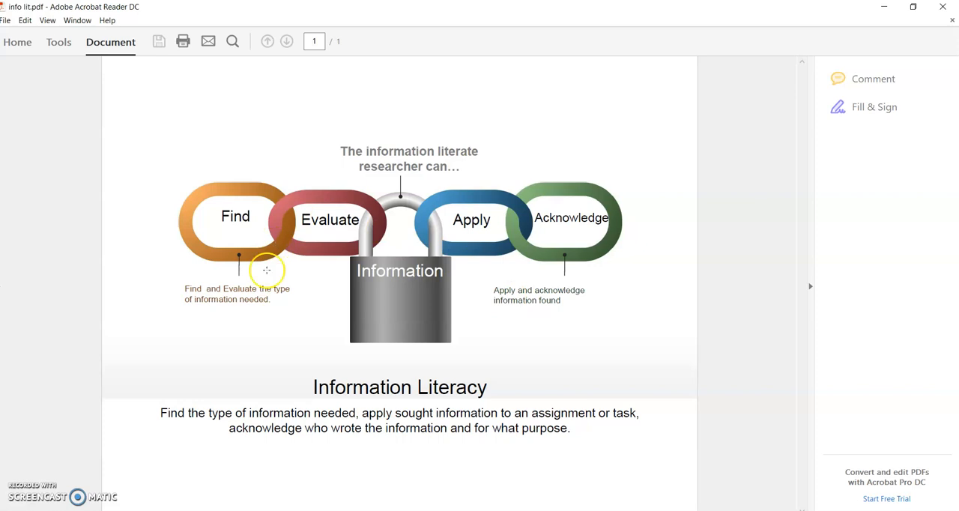